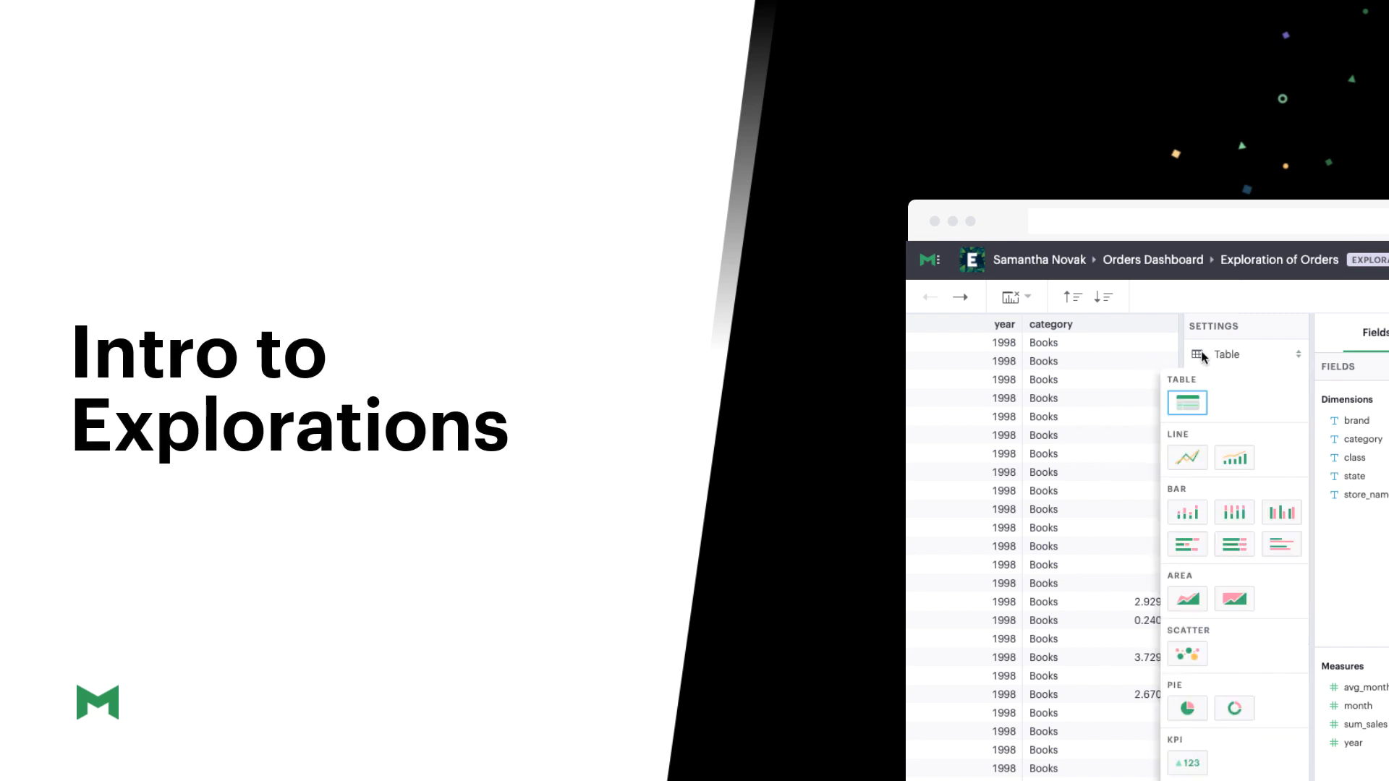
mouse_move(1186, 513)
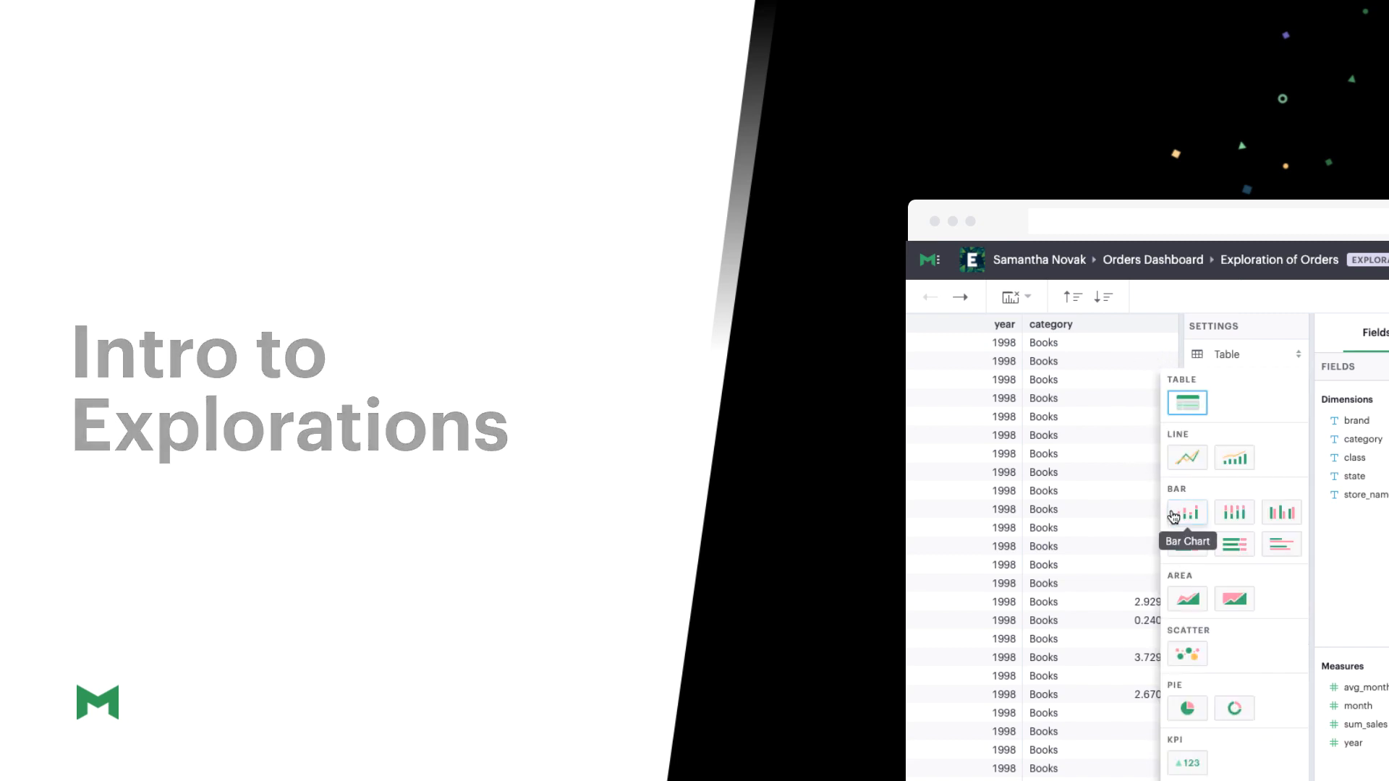
Step: Switch the Orders exploration's visualization to a bar chart of sum_sales by state split by category
click(1187, 513)
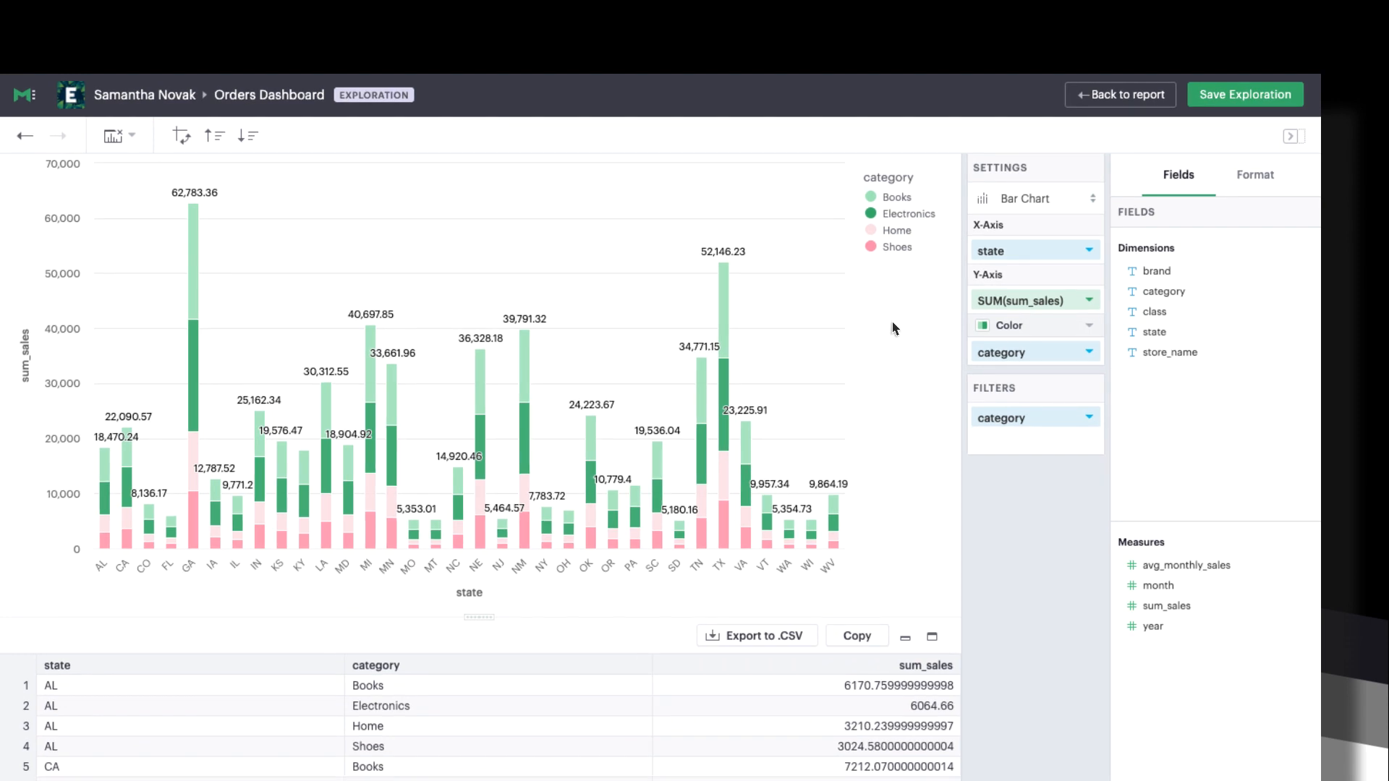
mouse_move(906, 317)
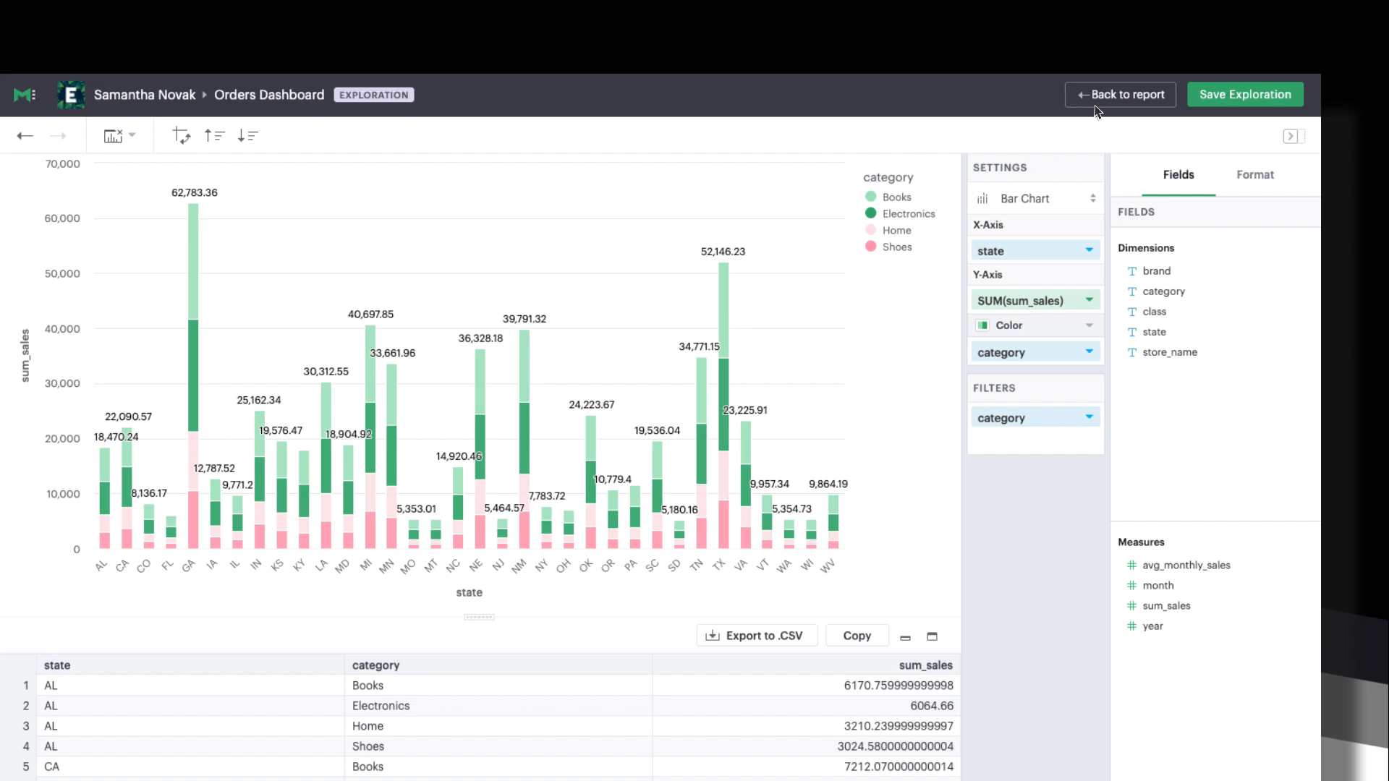
Step: Return to the Orders Dashboard report and bring the Orders table into view
click(1120, 96)
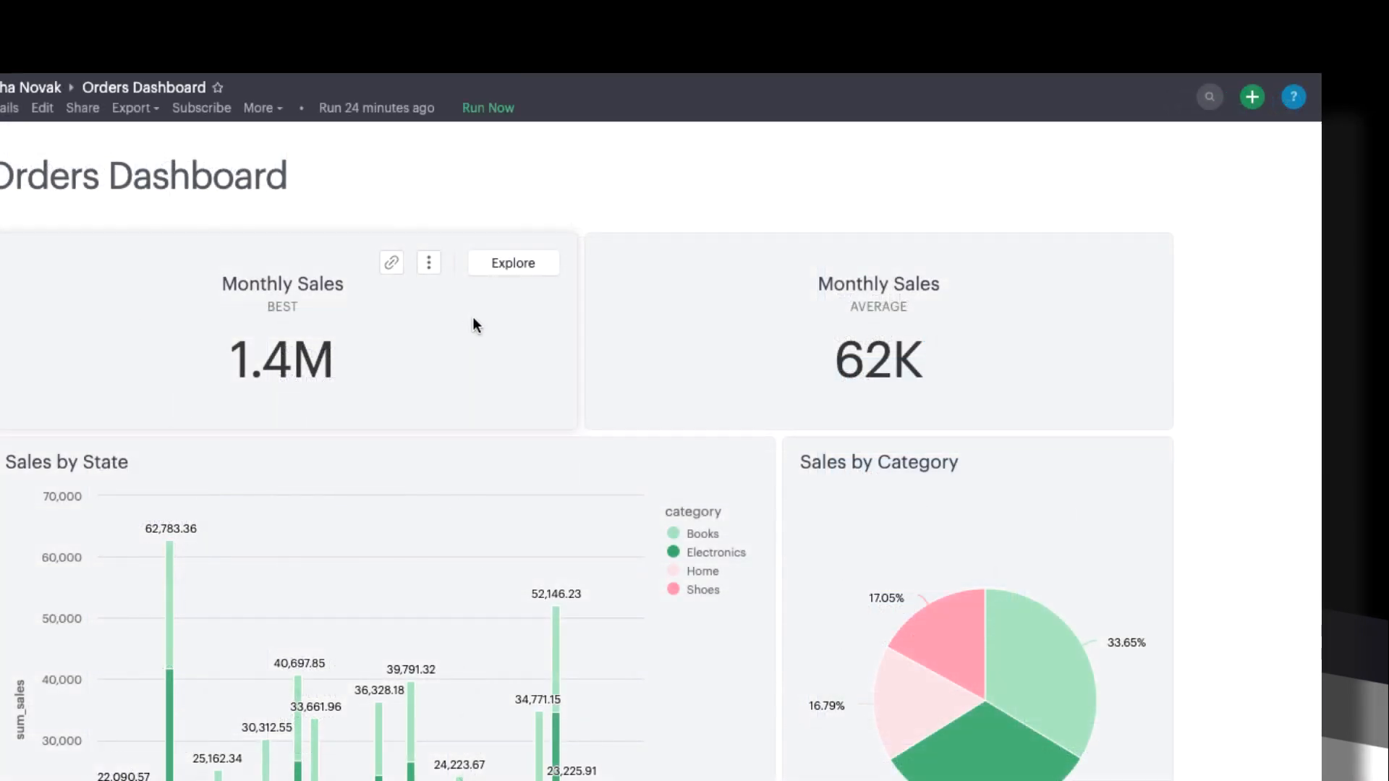
mouse_move(493, 278)
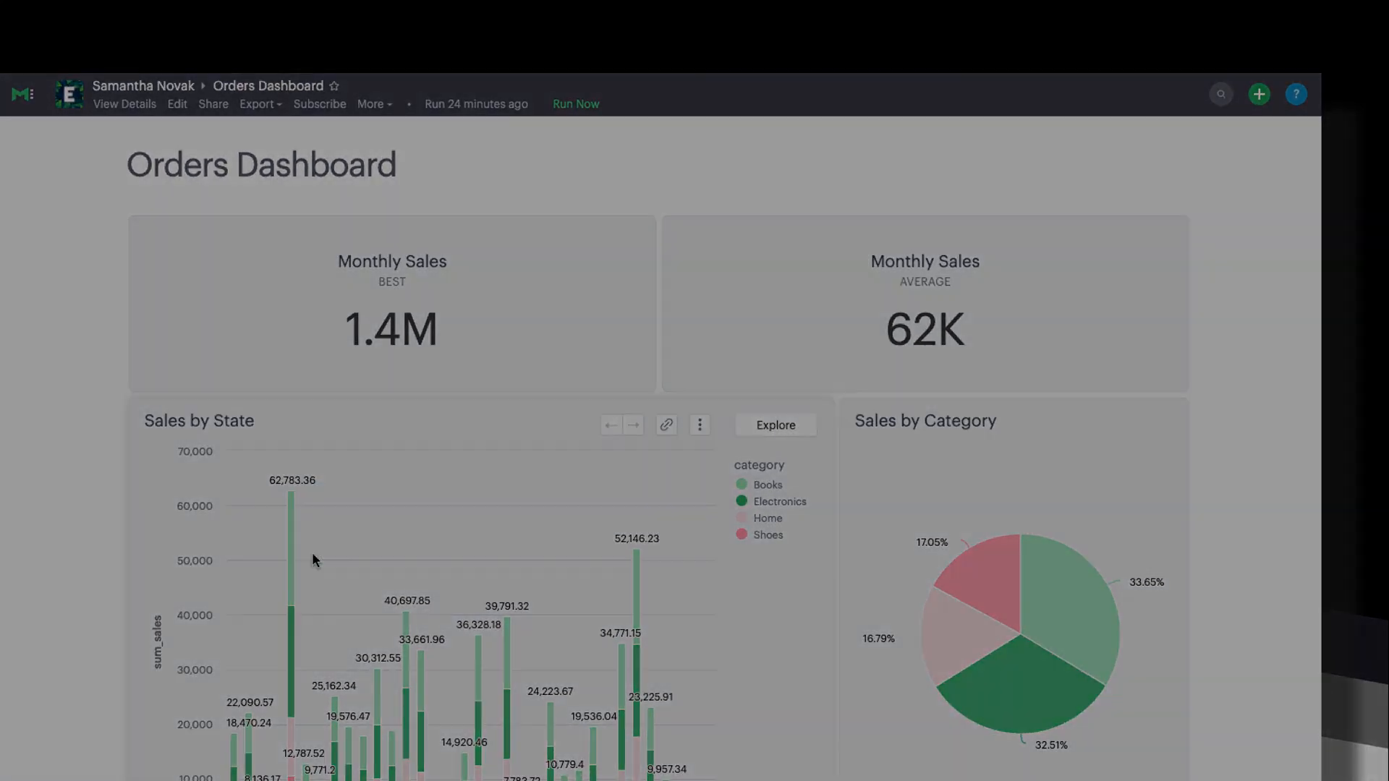
scroll(down, 3)
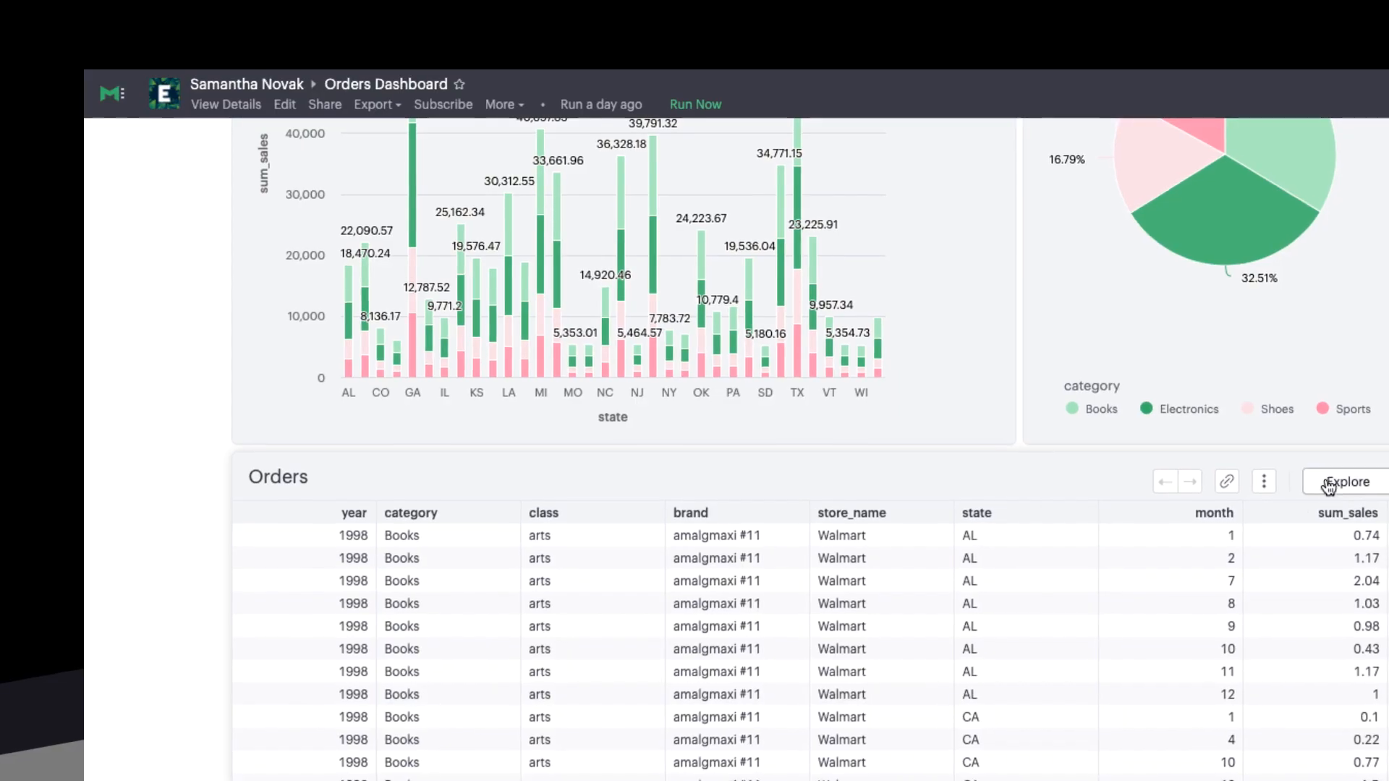
Step: Start a new exploration from the Orders table card on the dashboard
click(1346, 481)
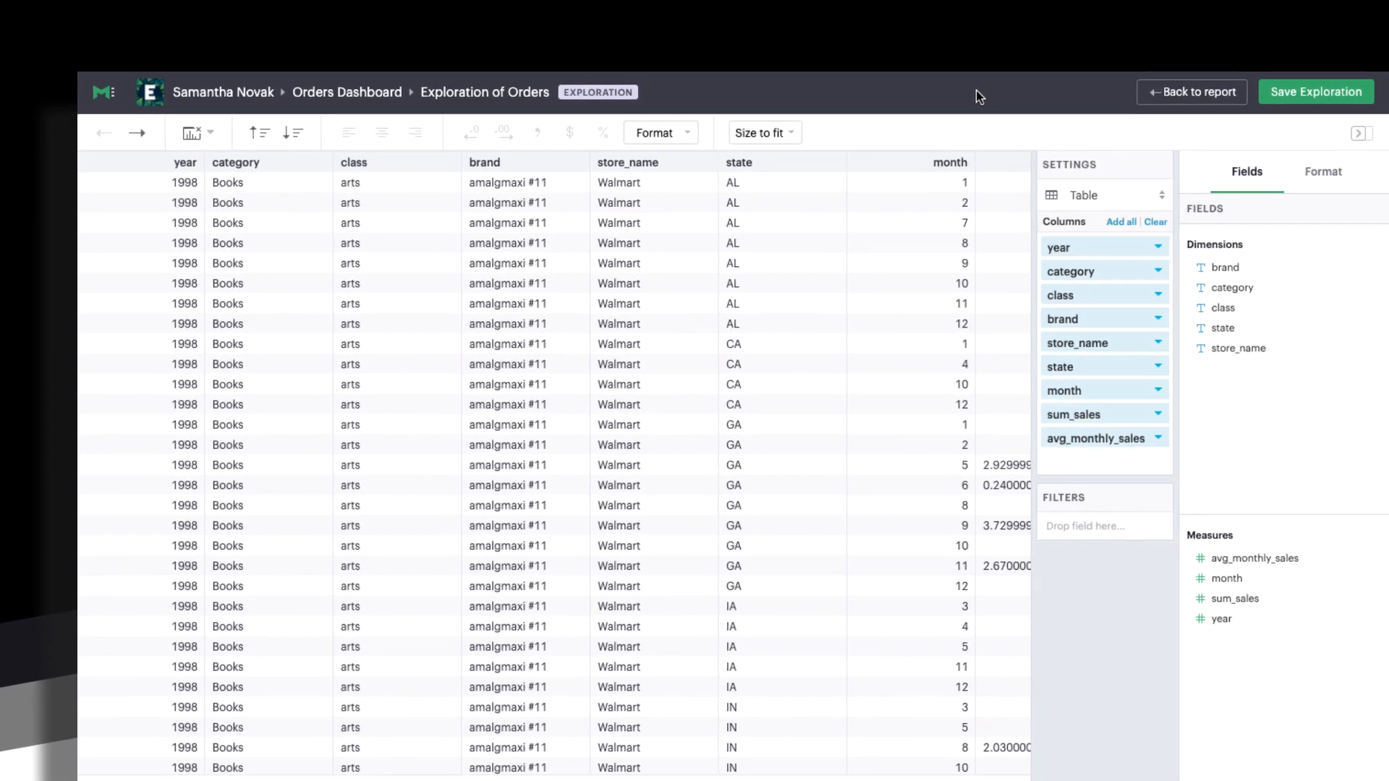
mouse_move(1225, 167)
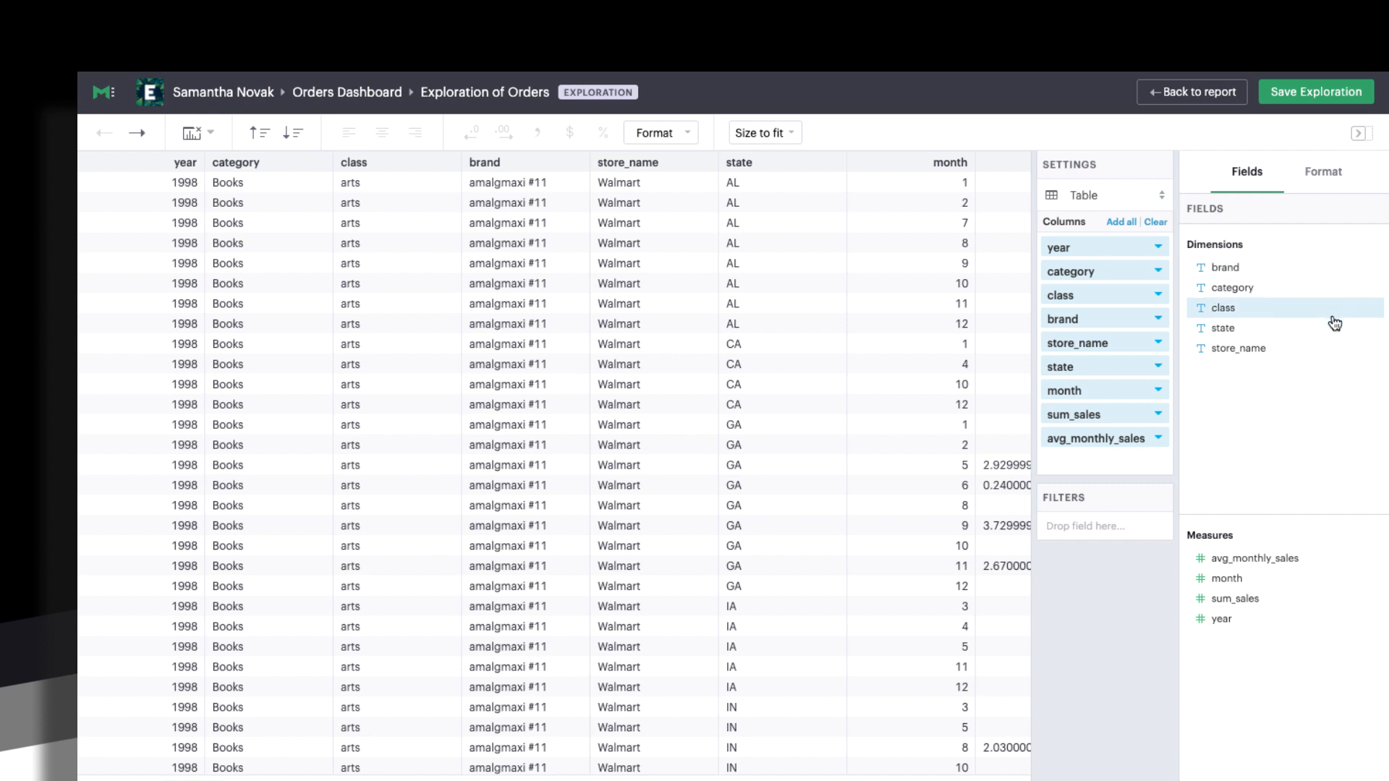
mouse_move(1319, 380)
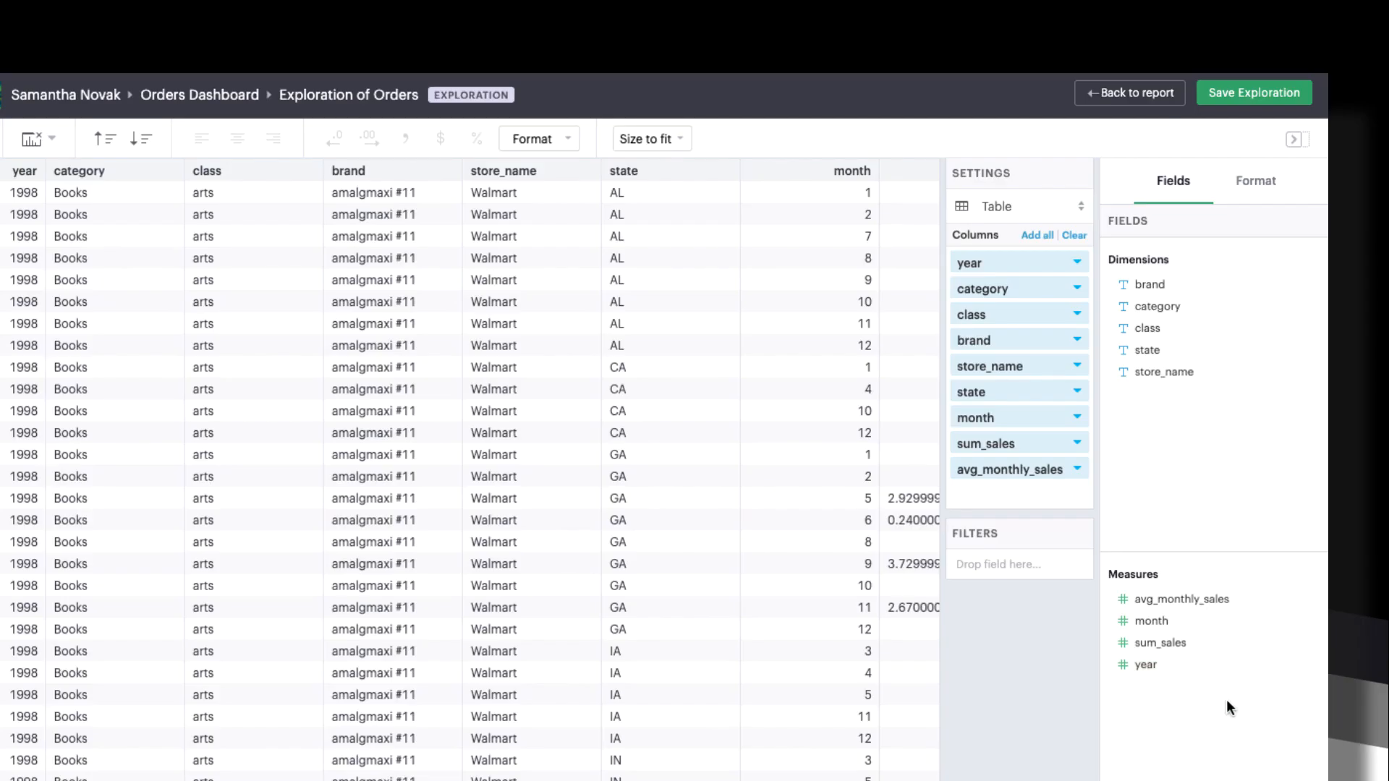
mouse_move(1013, 697)
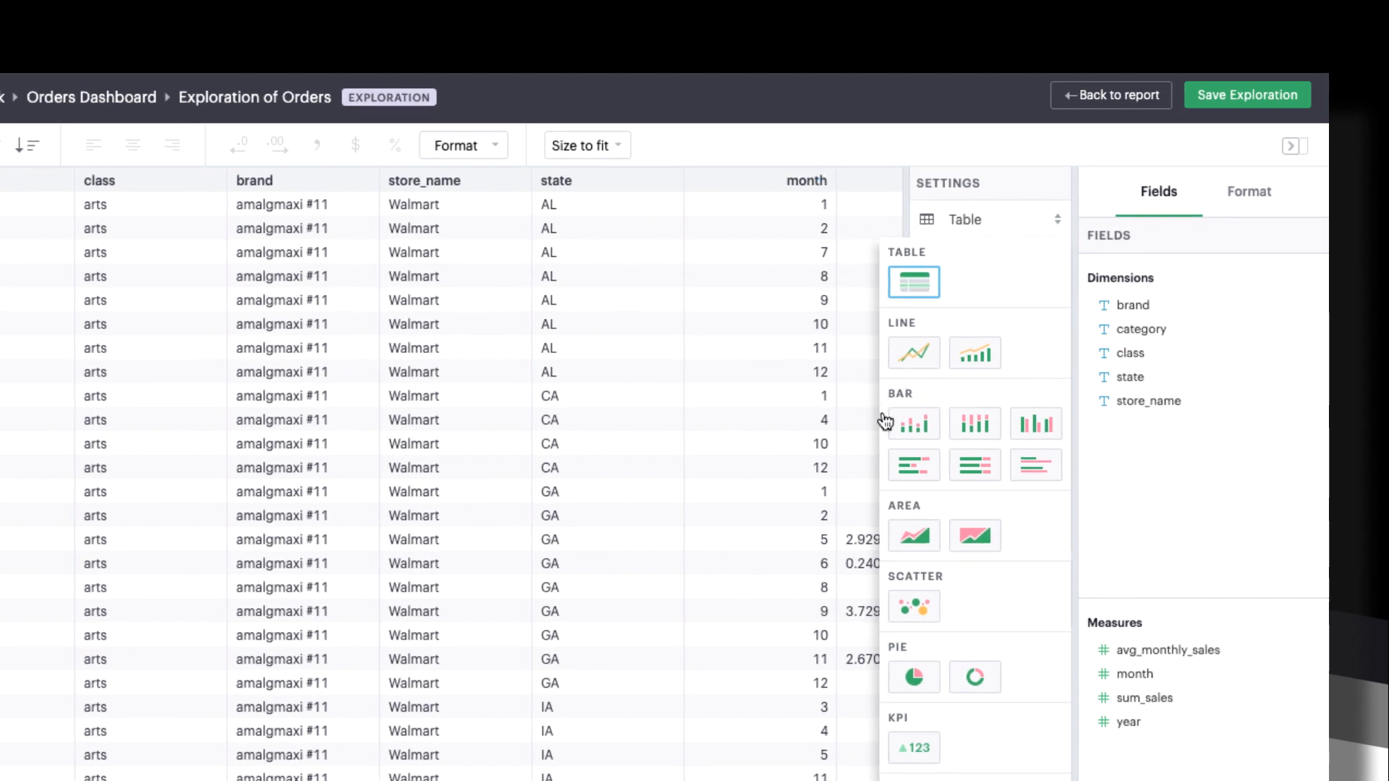
Step: Make the Orders exploration a bar chart with state on the X-axis and sum_sales on the Y-axis
click(913, 423)
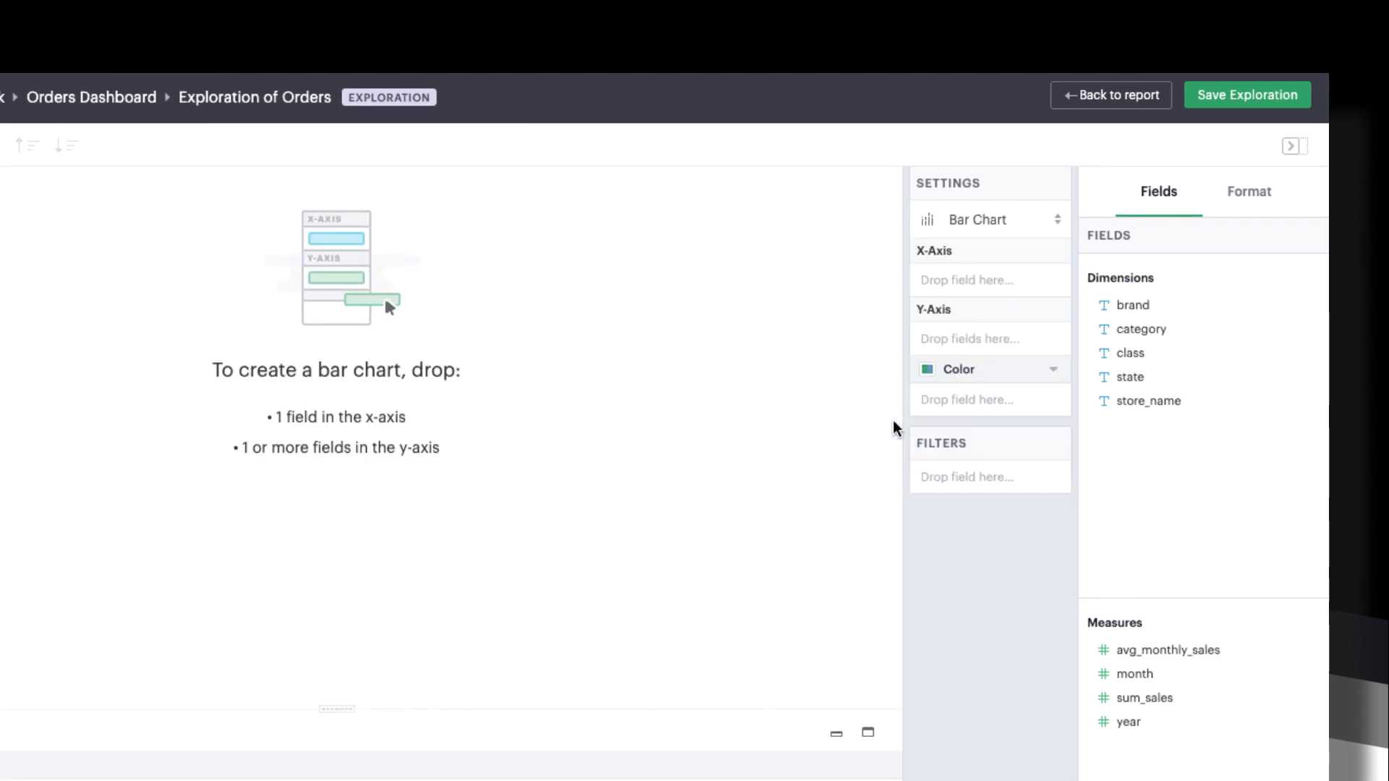
mouse_move(946, 437)
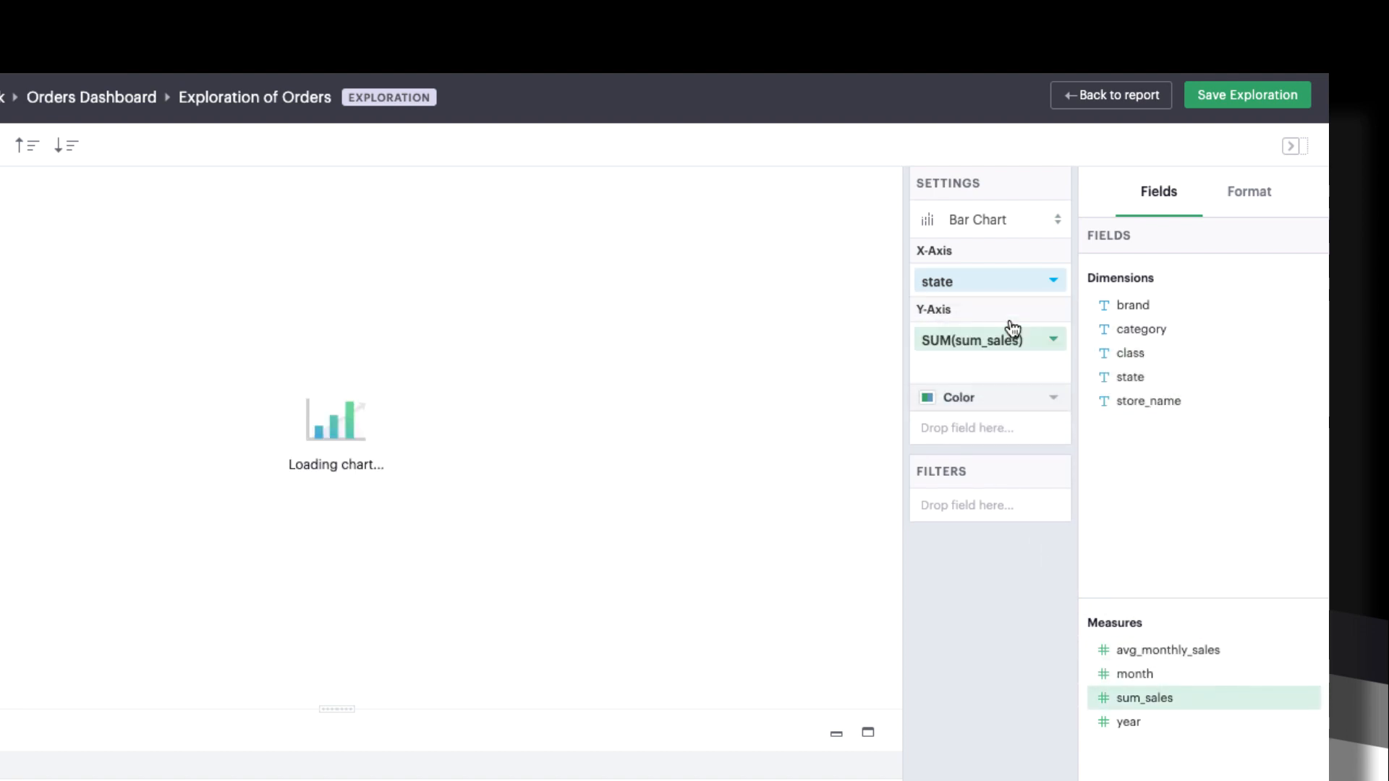
click(1054, 338)
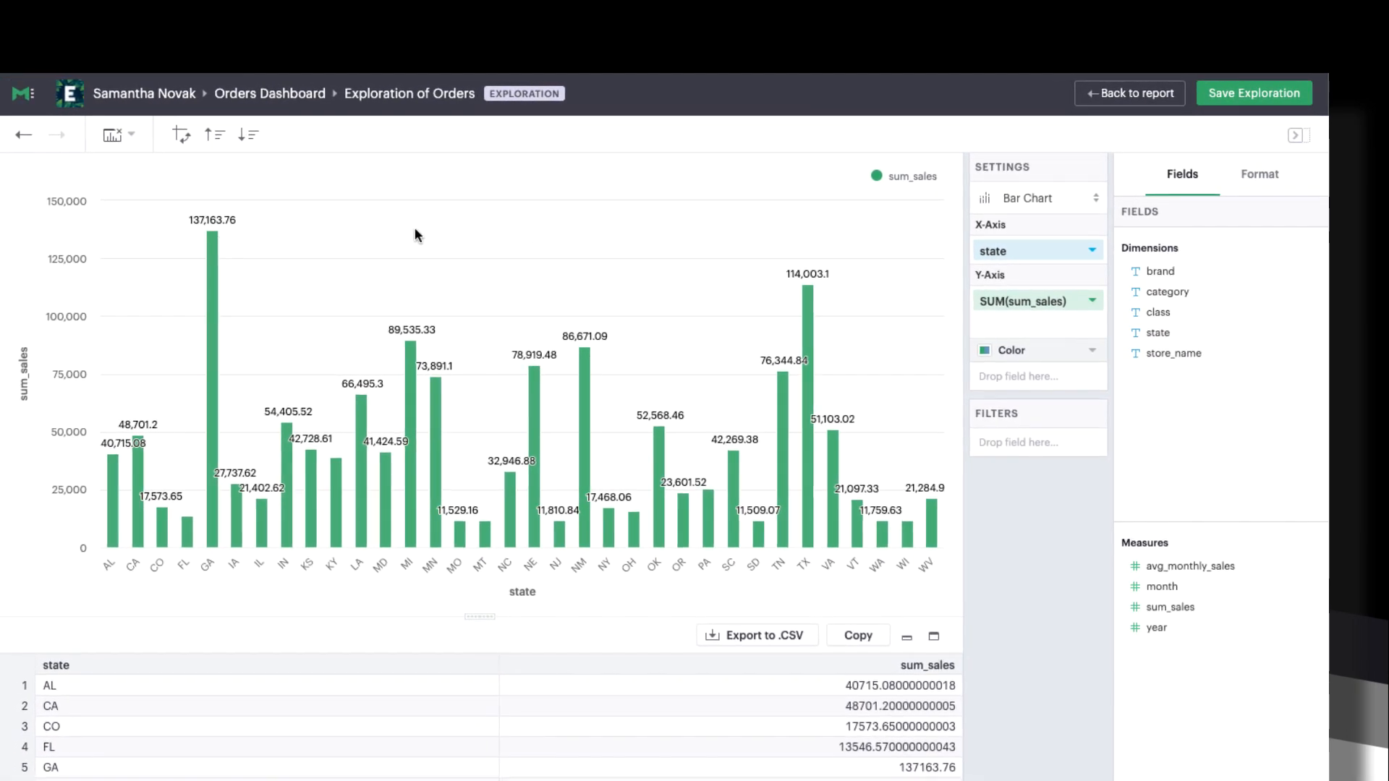
click(249, 133)
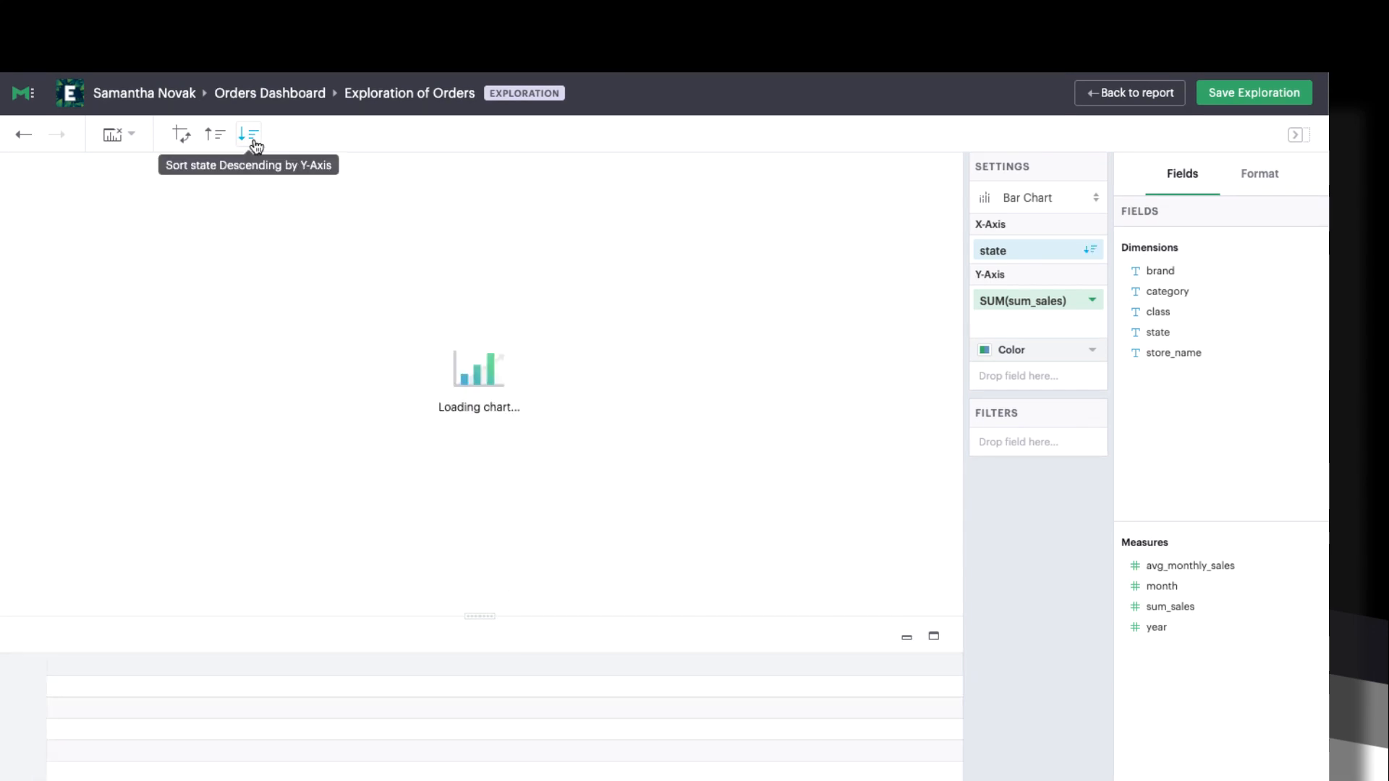
click(251, 133)
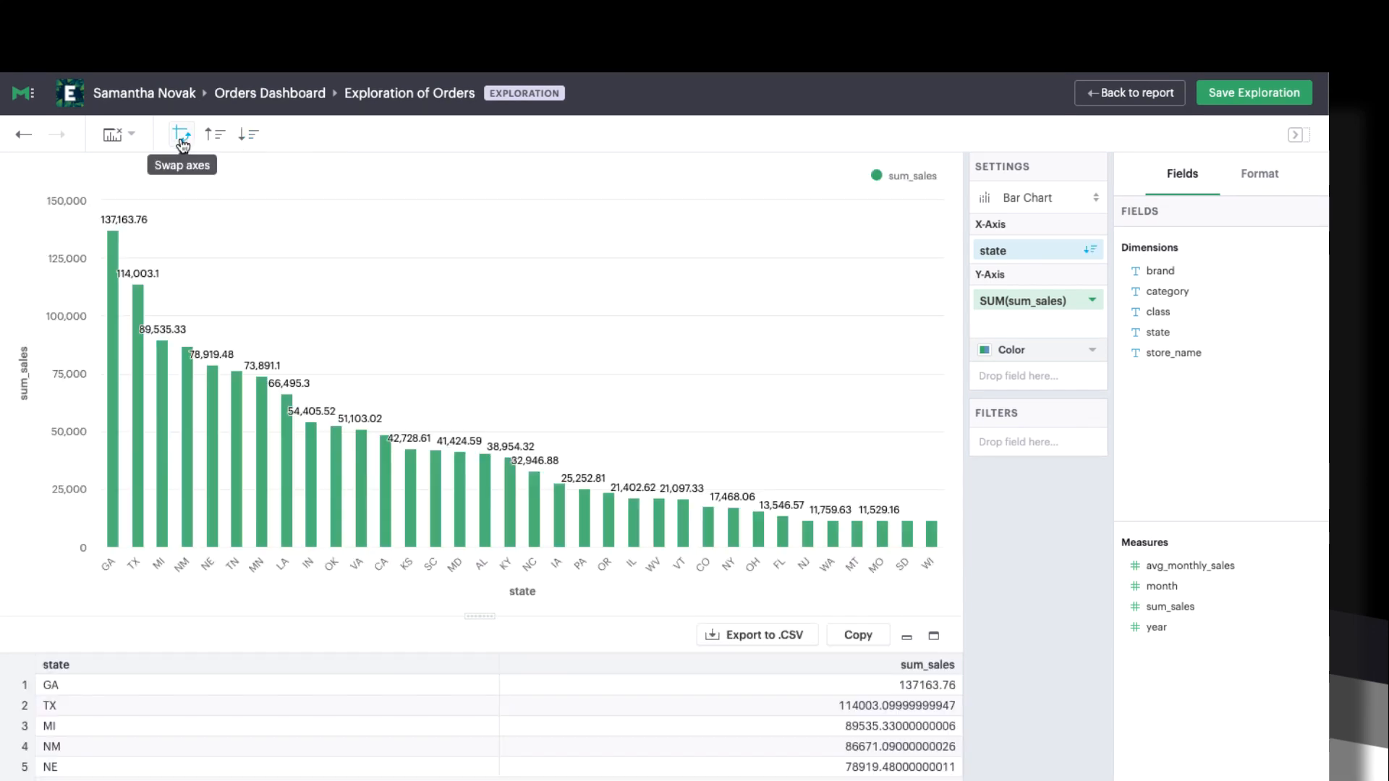
click(179, 133)
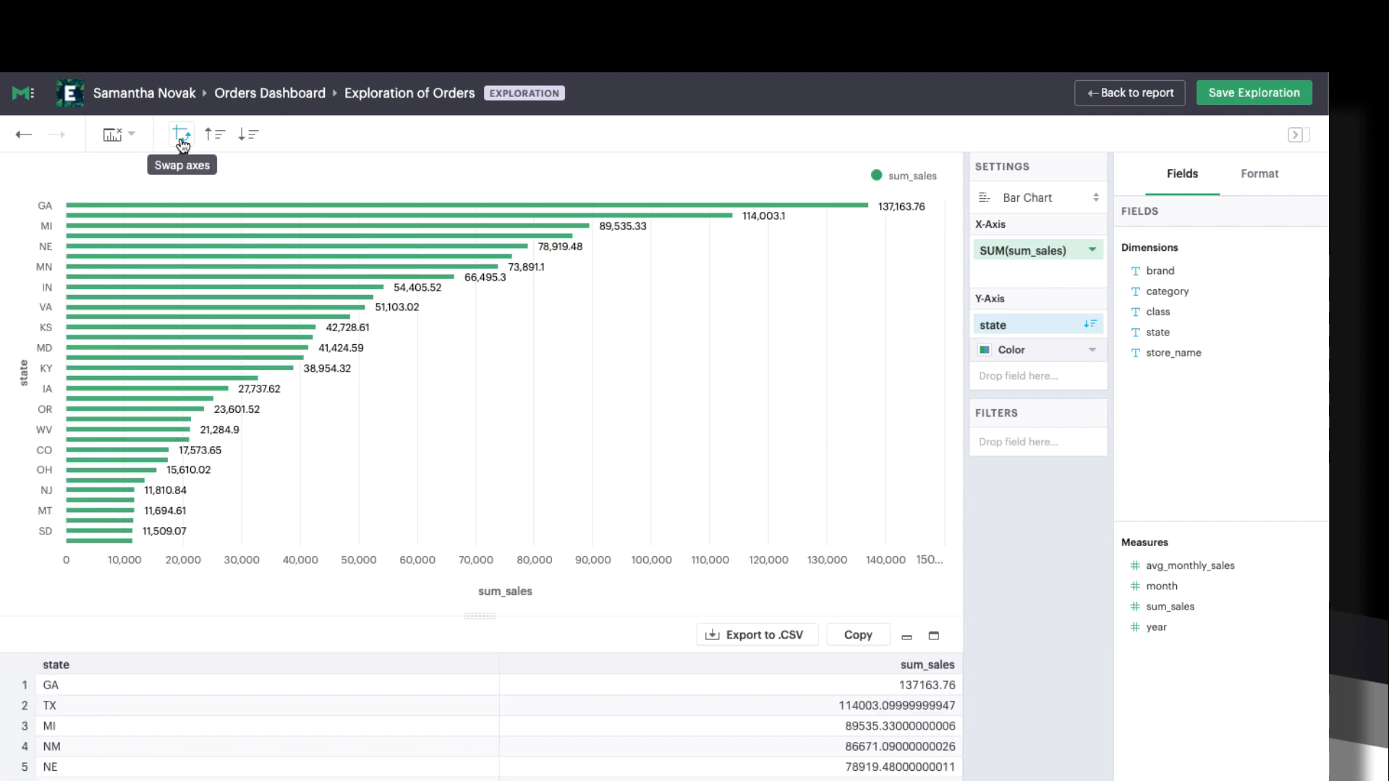
click(179, 133)
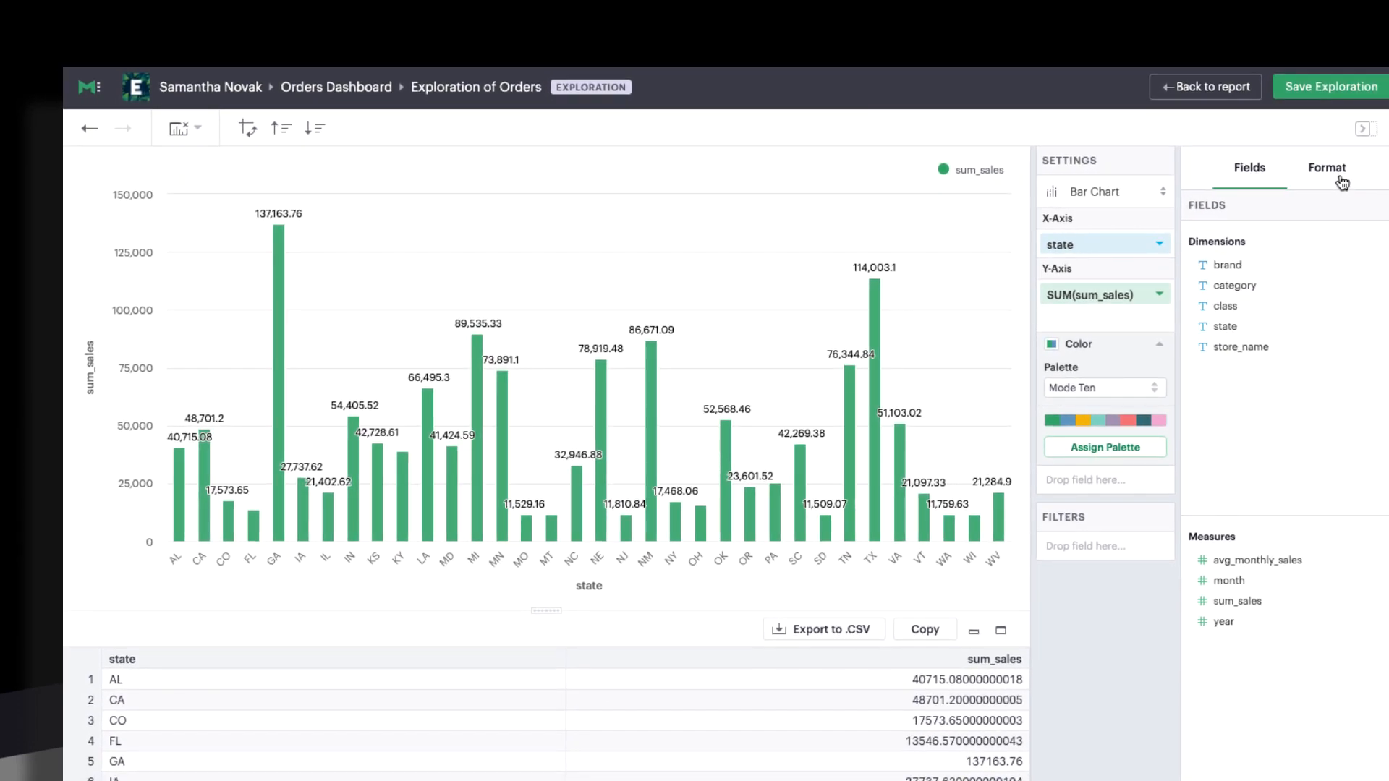
Step: Show the Format panel with the chart's axis and legend options
click(1327, 167)
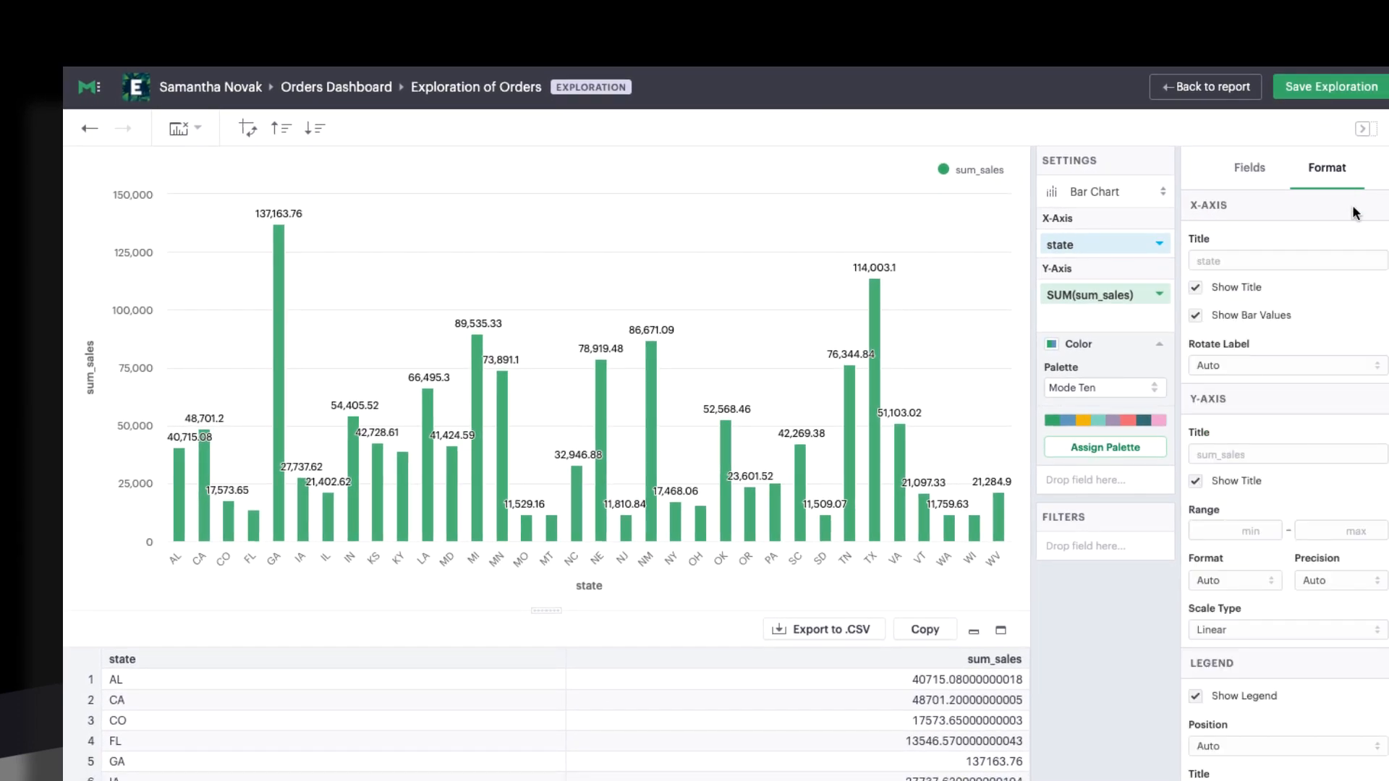
mouse_move(1327, 358)
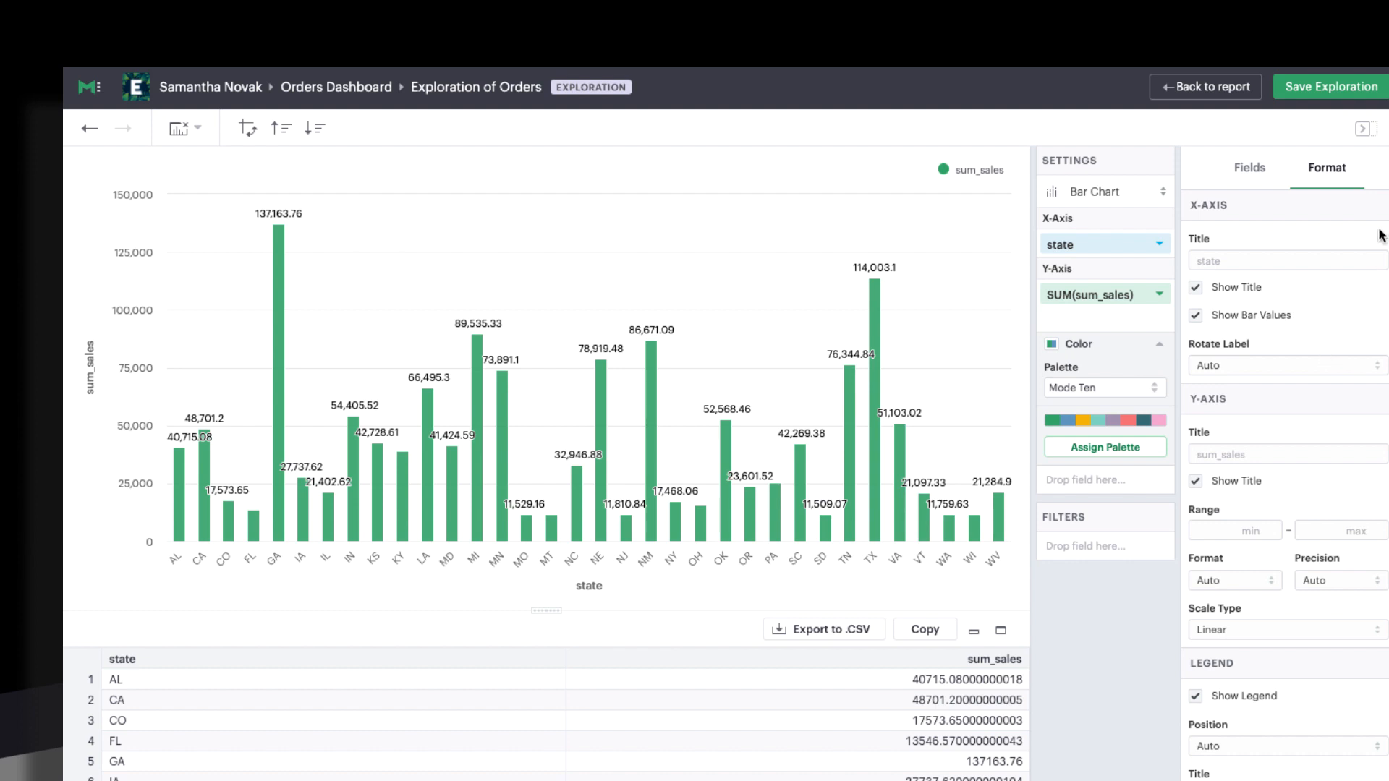
Step: Save the exploration as 'Sales by State' with a description noting Georgia's sales spike after the local ad campaign
click(1329, 87)
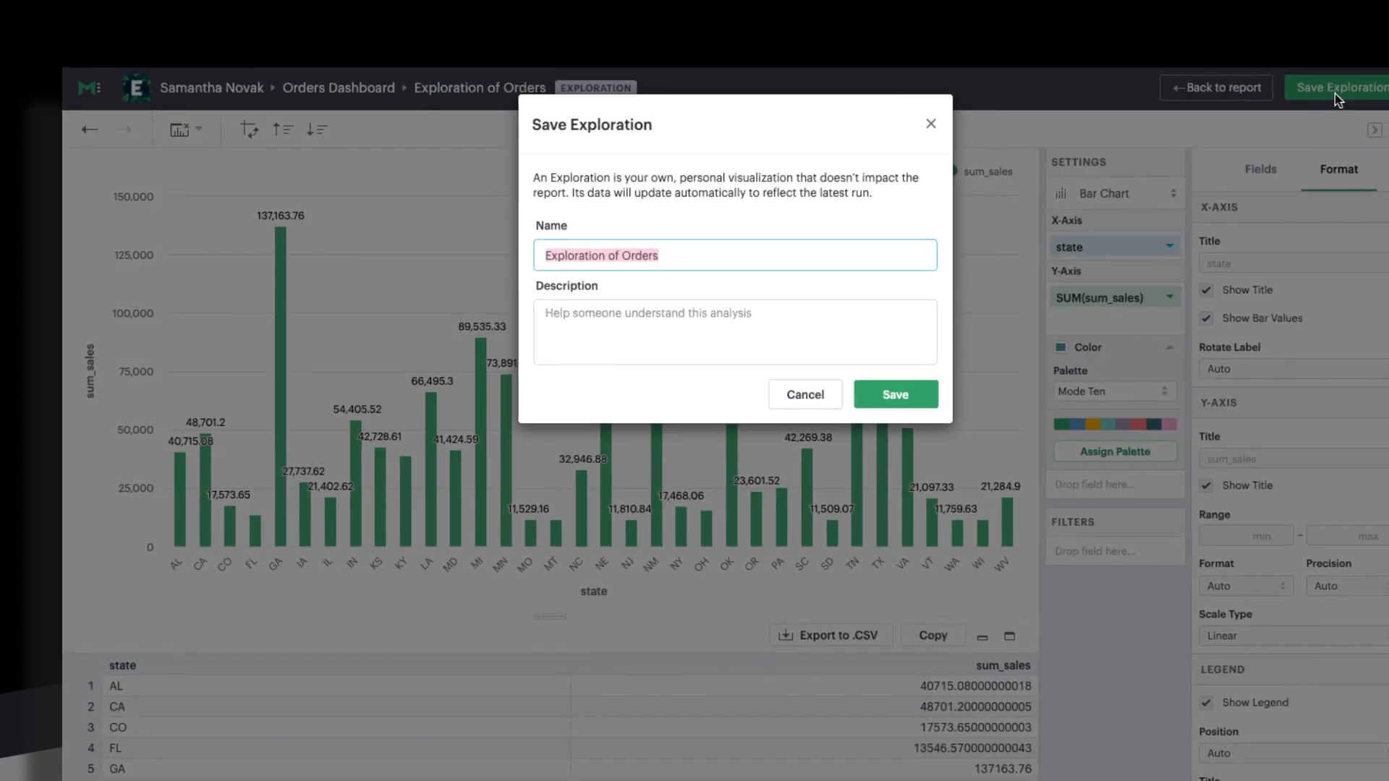
text(Sales by State)
click(735, 332)
text(Georgia saw a huge spike in sales)
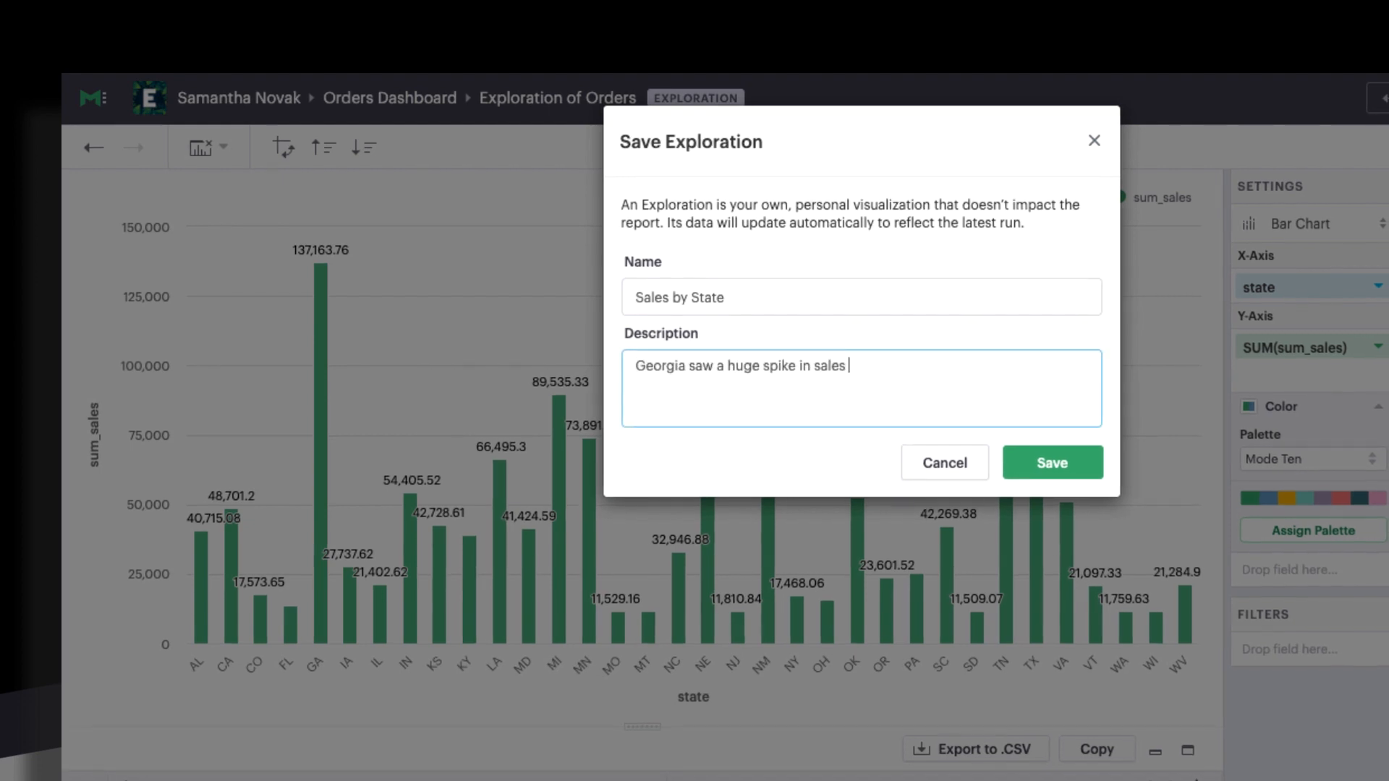
text(after the local ad campaign.)
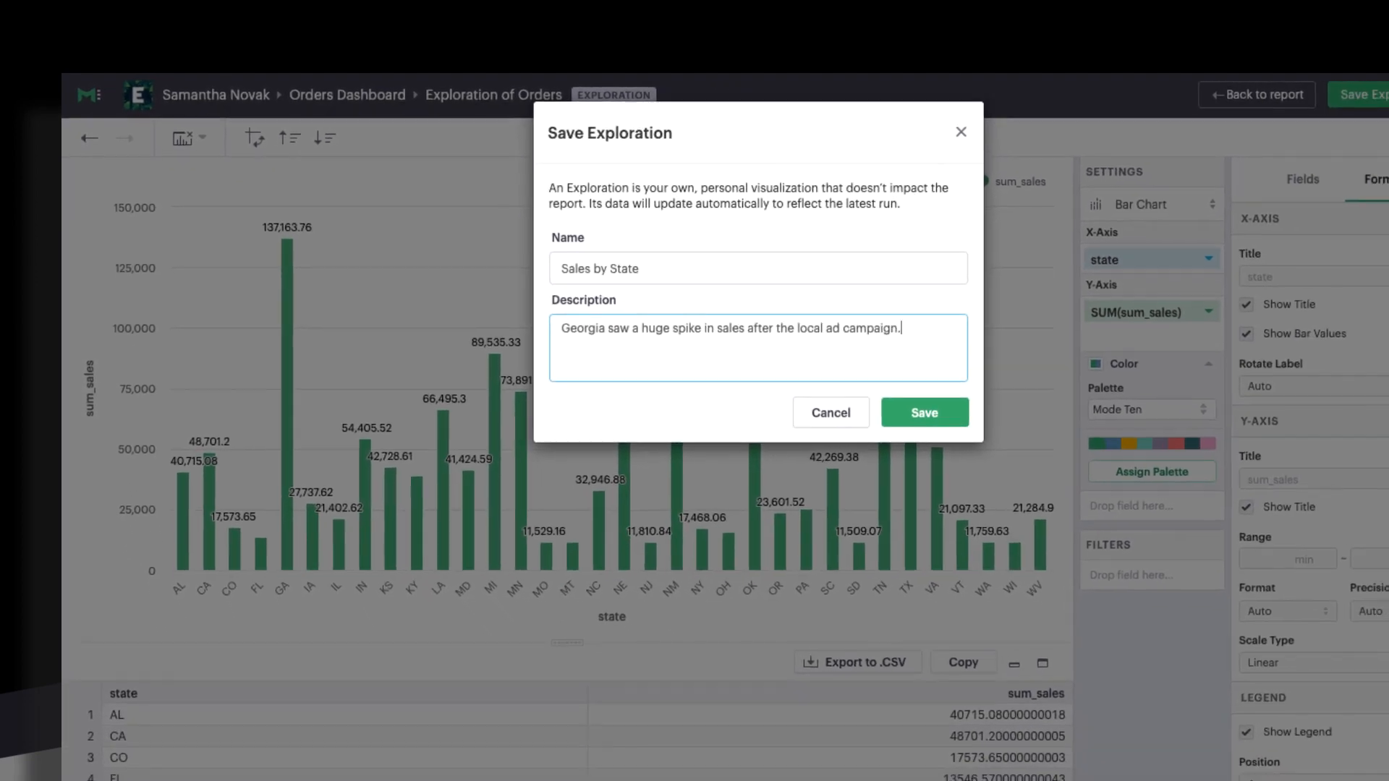
click(925, 412)
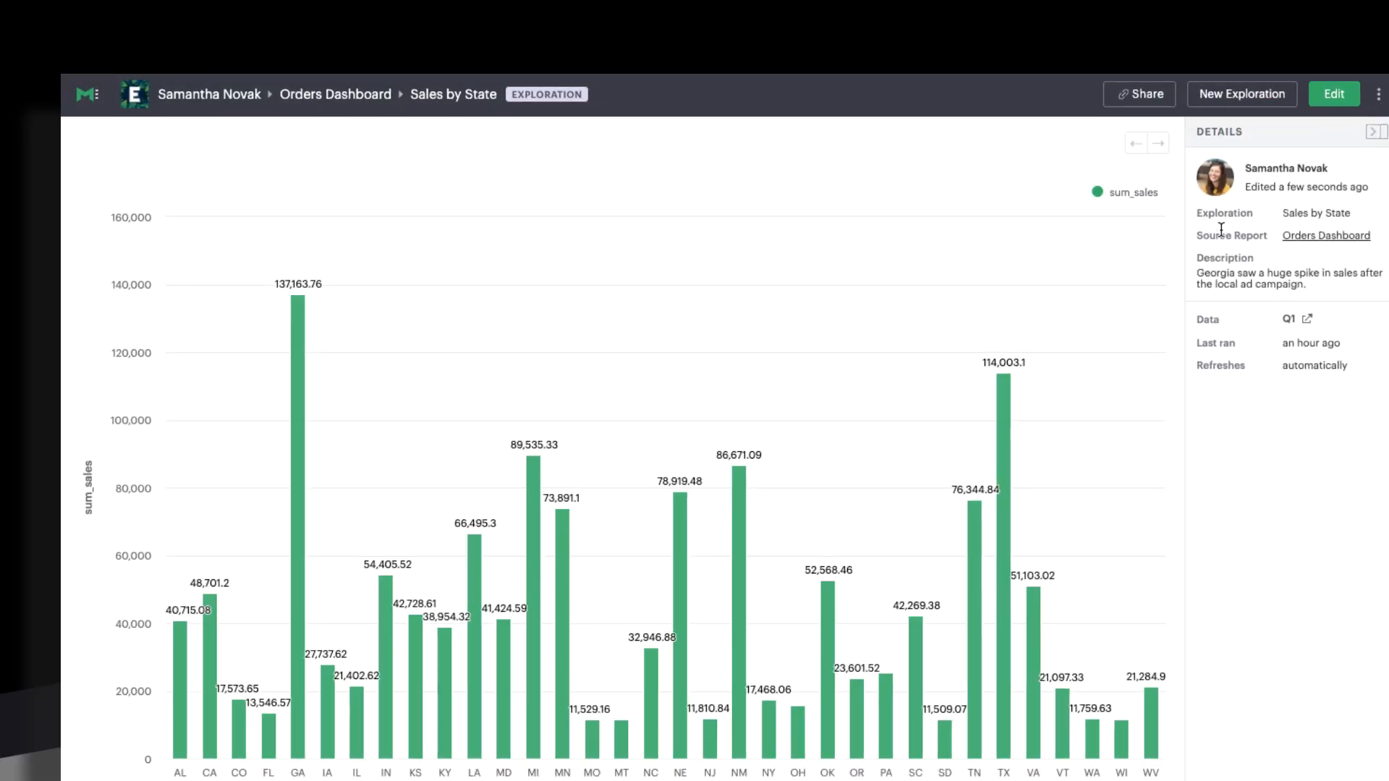
mouse_move(1249, 318)
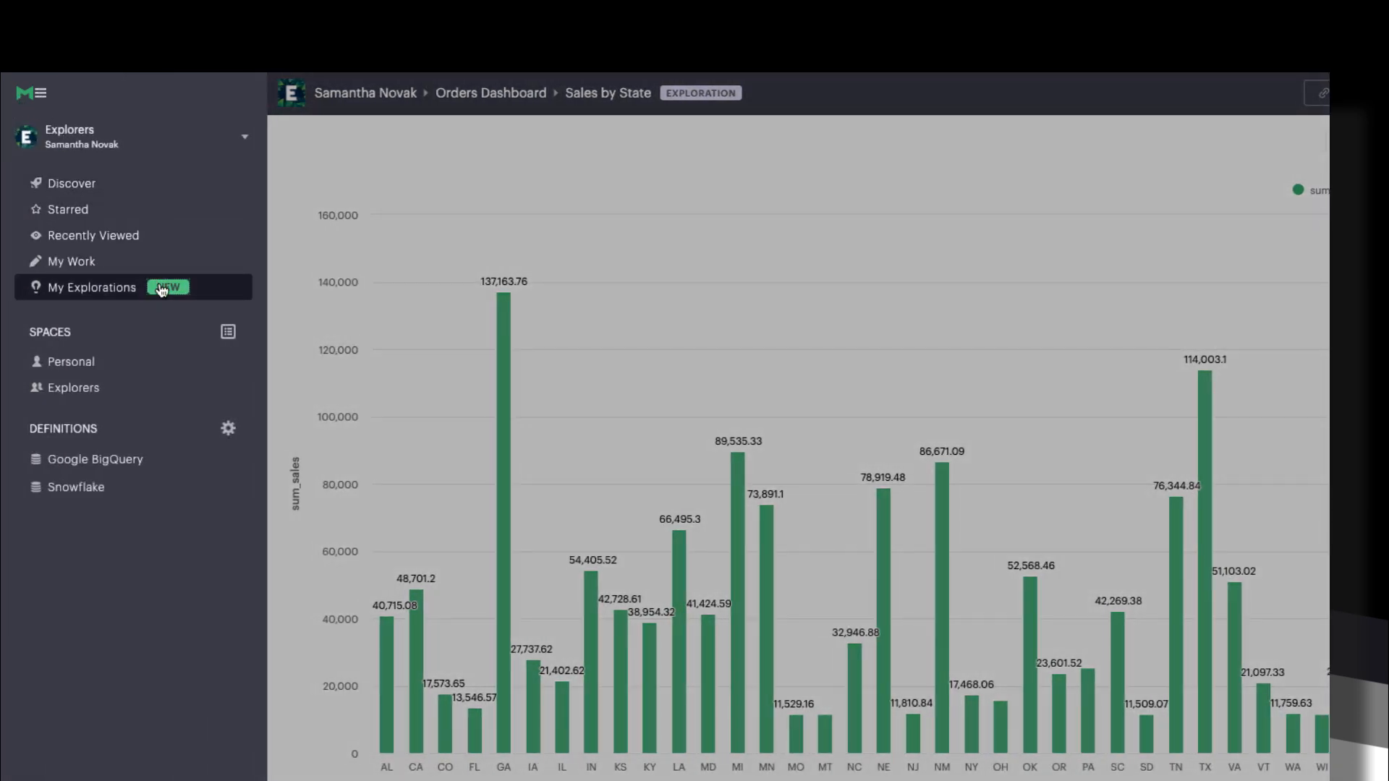
Step: From My Explorations, where Sales by State is listed first, open the Orders by Class exploration
click(91, 286)
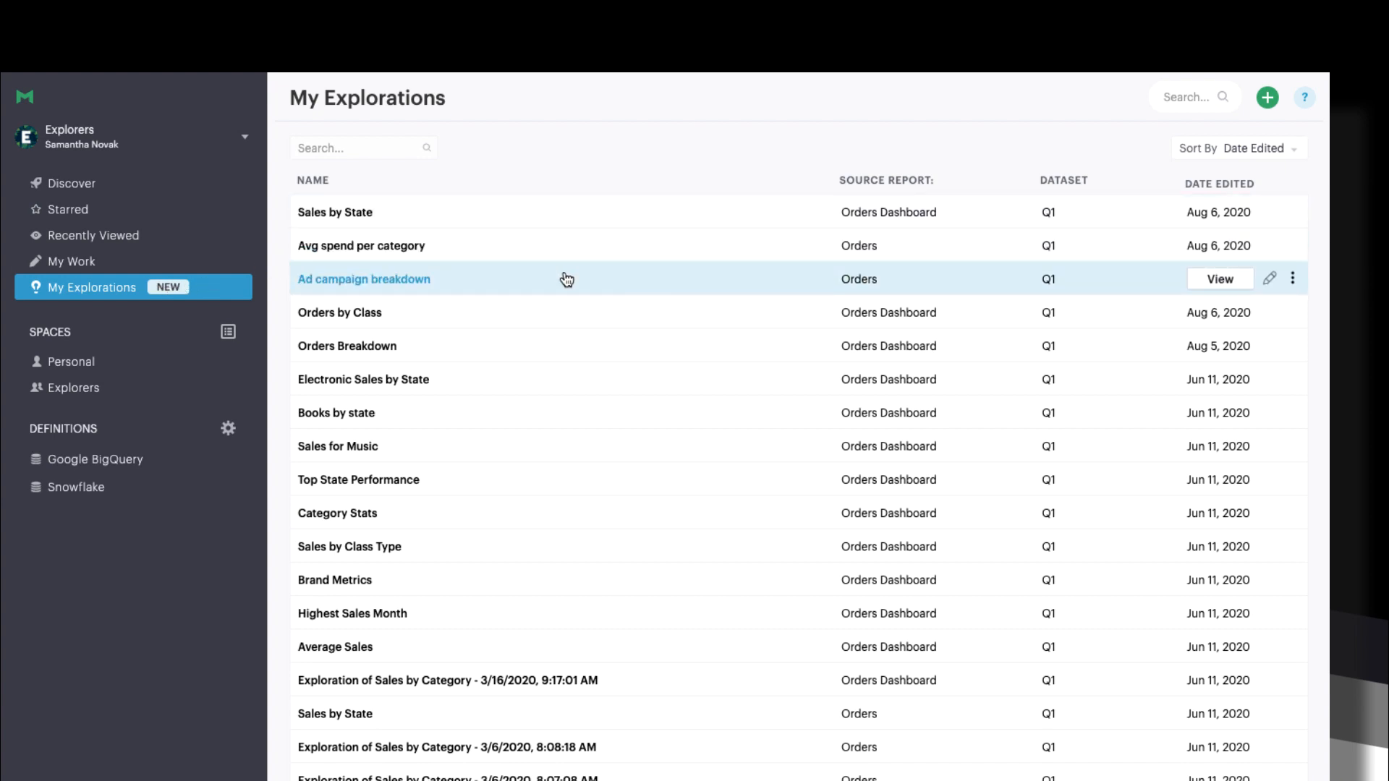
mouse_move(1100, 317)
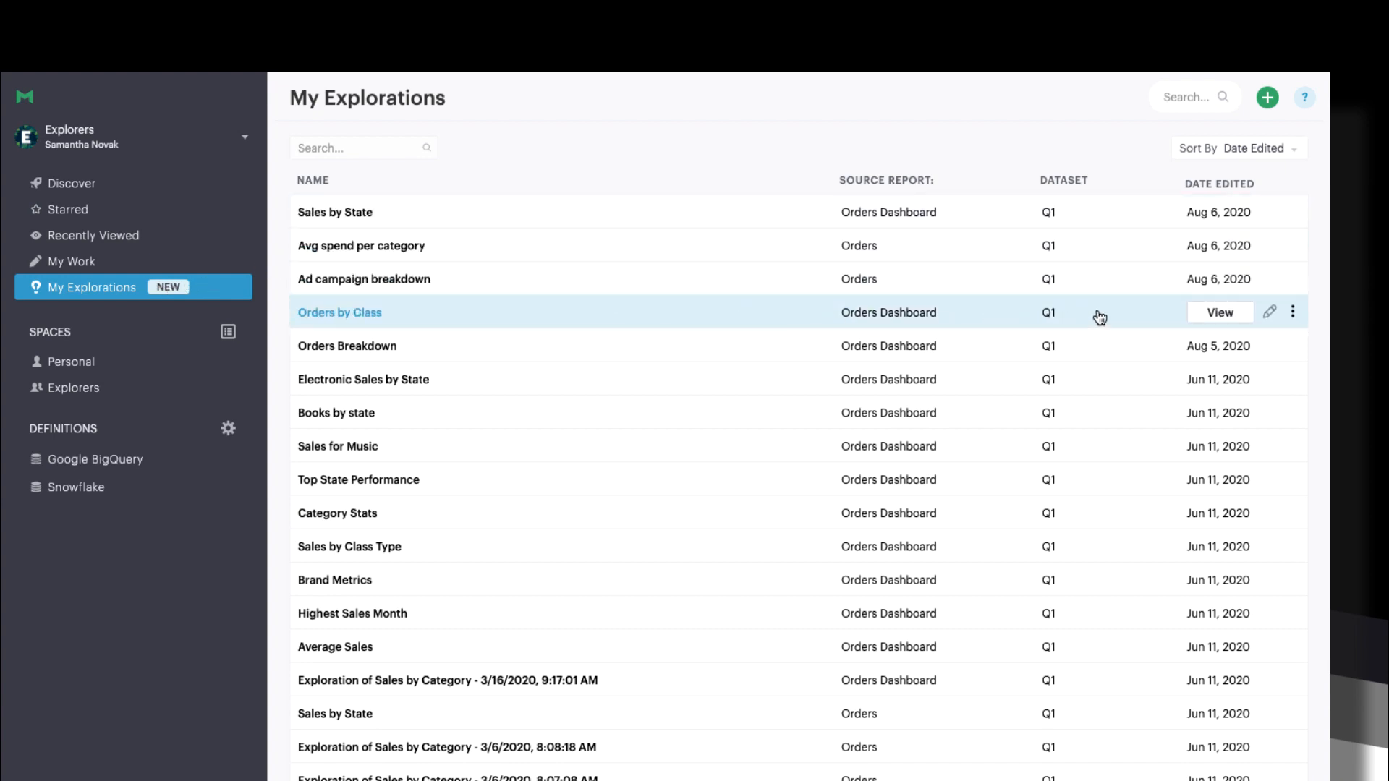
click(1219, 311)
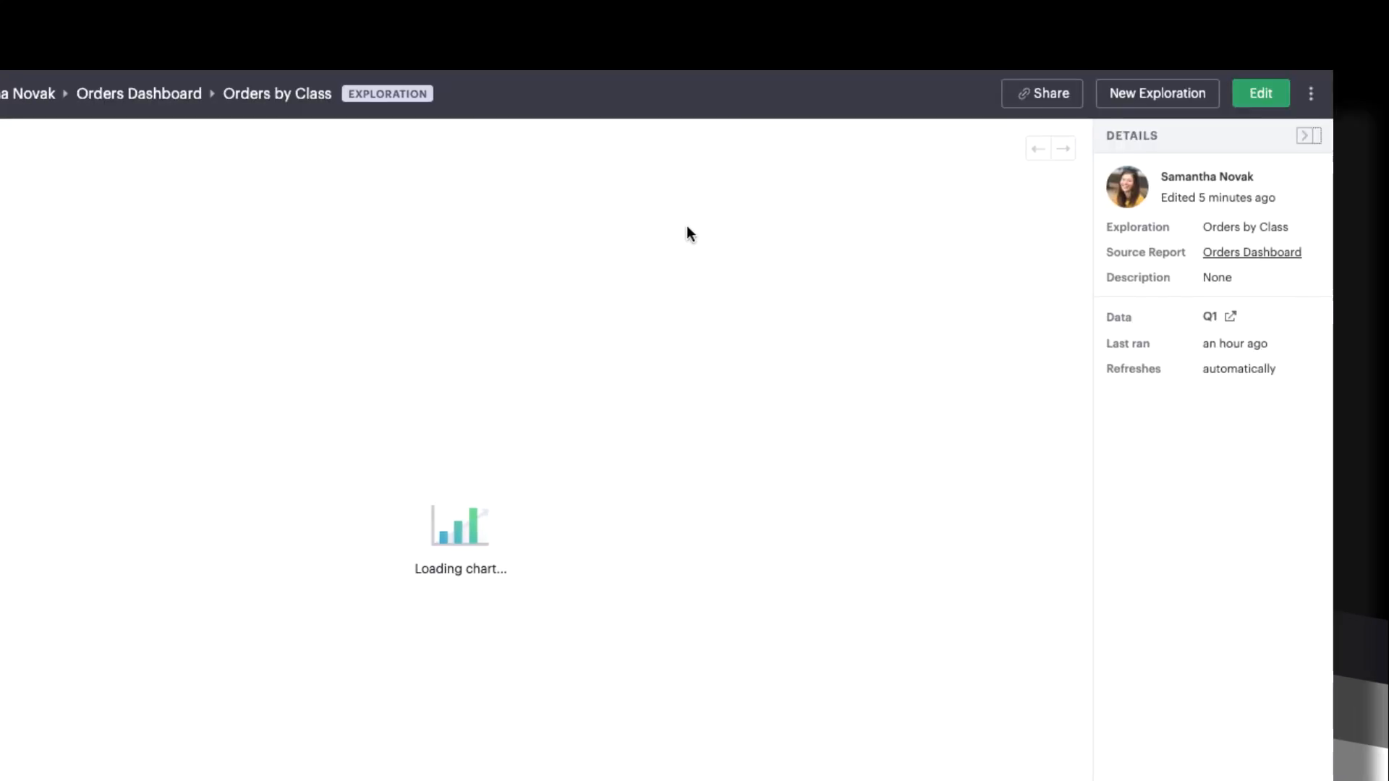